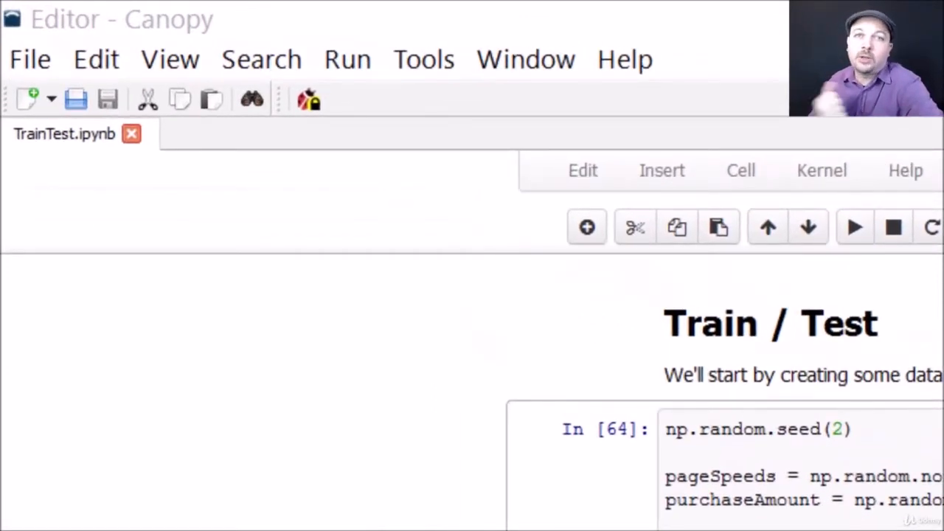
Rerun the data-generation cell to redraw the page-speed versus purchase-amount scatter plot.
{"action": "scroll", "scroll_direction": "down", "scroll_amount": 3}
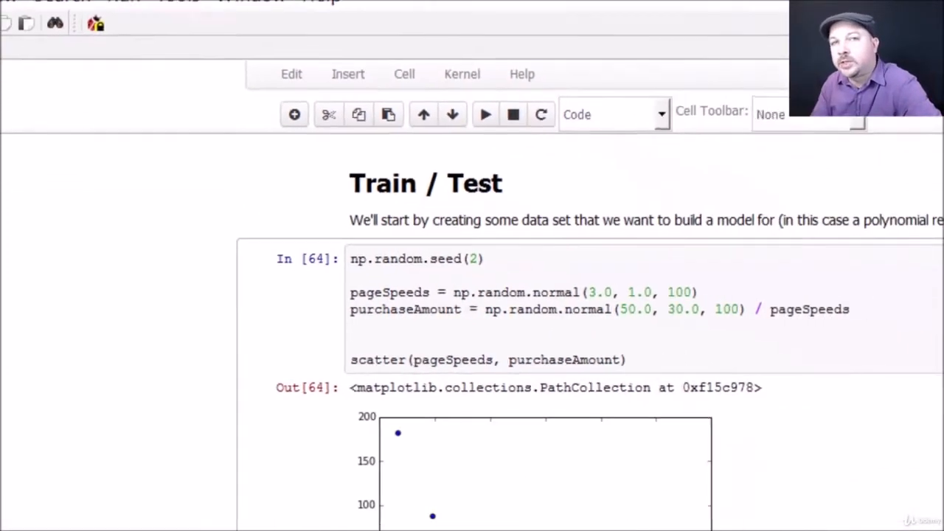
{"action": "scroll", "scroll_direction": "down", "scroll_amount": 3}
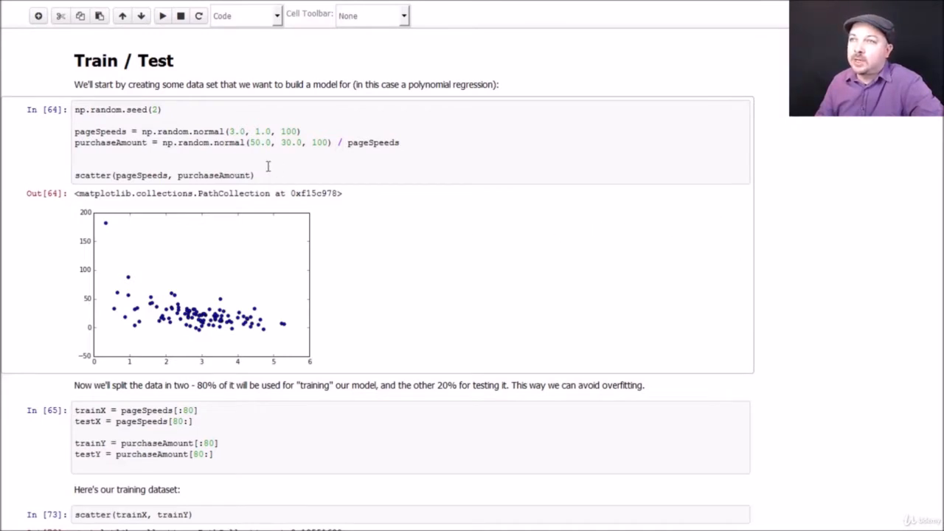
{"action": "left_click", "coordinate": [254, 176]}
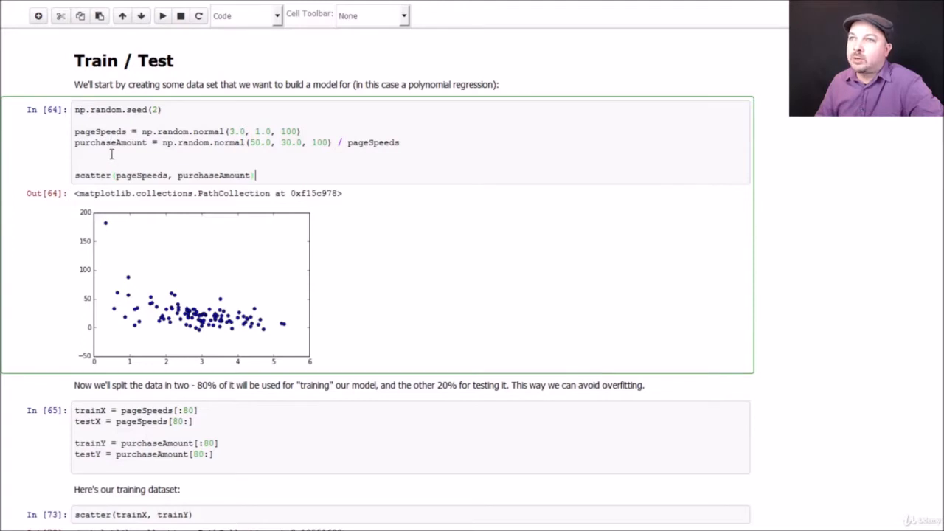
{"action": "mouse_move", "coordinate": [389, 148]}
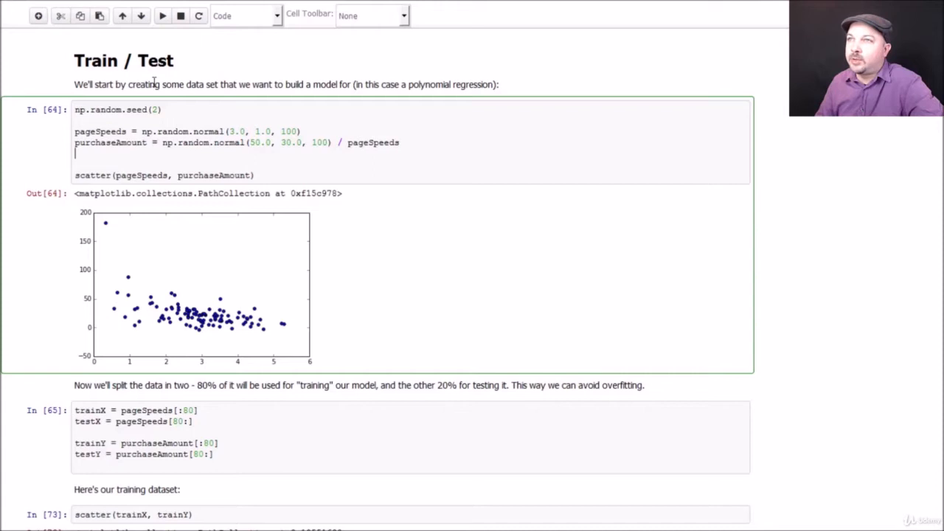
{"action": "left_click", "coordinate": [161, 16]}
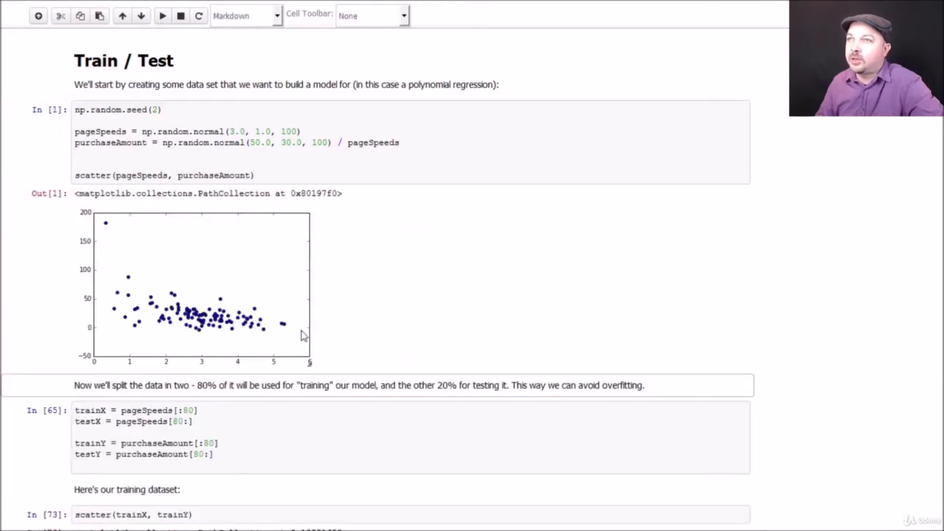
{"action": "scroll", "scroll_direction": "down", "scroll_amount": 3}
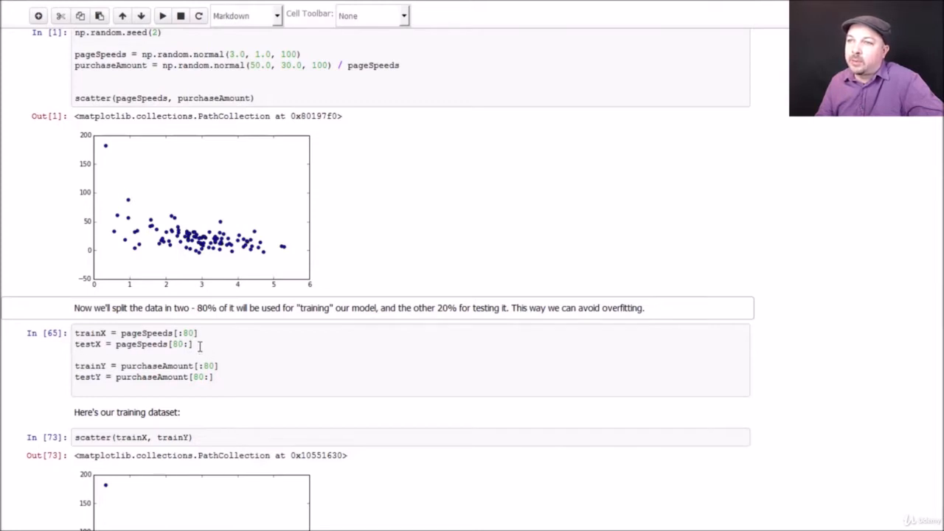
{"action": "mouse_move", "coordinate": [204, 343]}
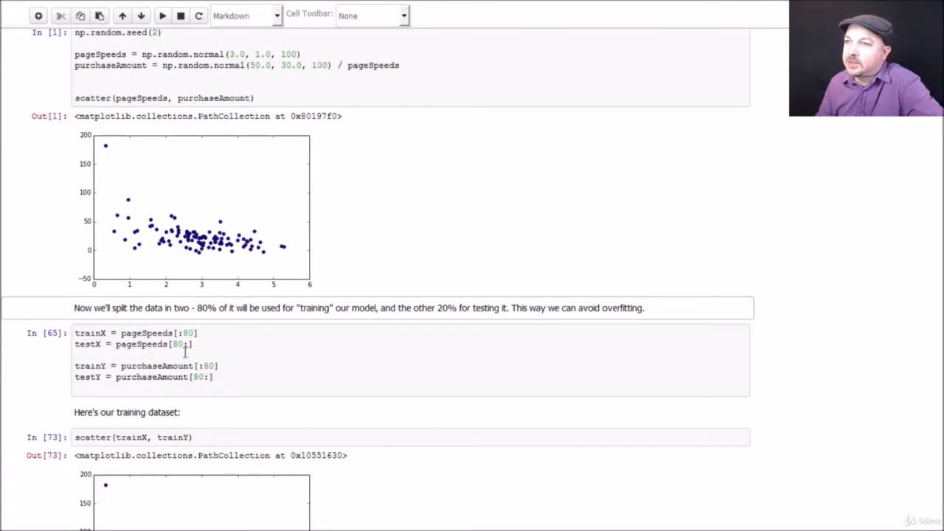
{"action": "mouse_move", "coordinate": [338, 367]}
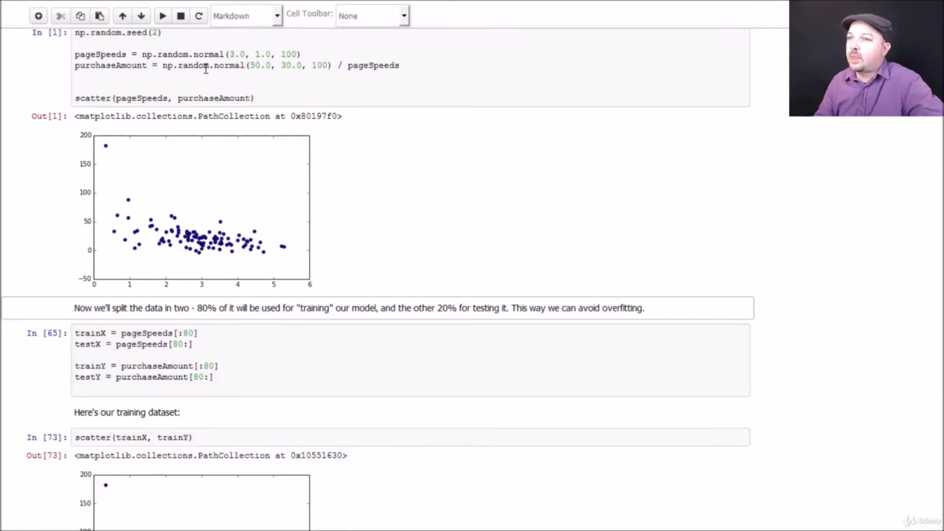
{"action": "scroll", "scroll_direction": "down", "scroll_amount": 3}
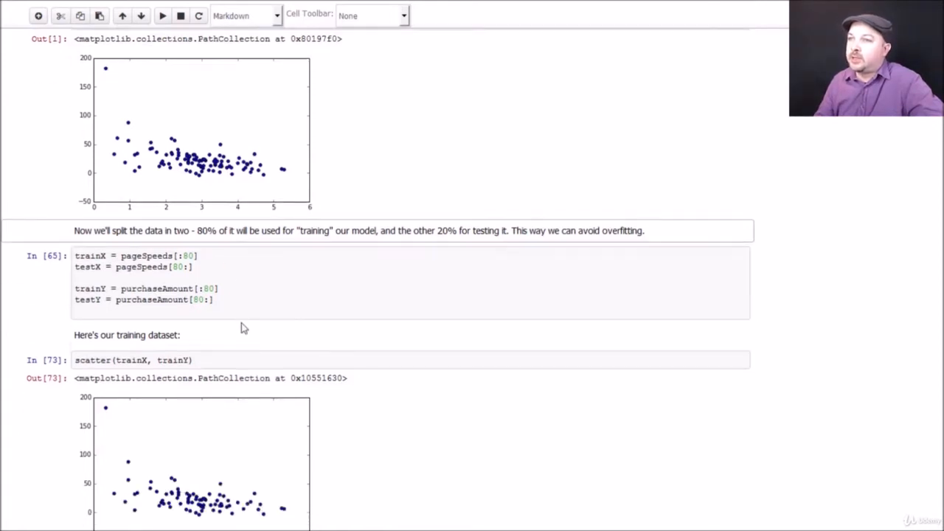
{"action": "scroll", "scroll_direction": "down", "scroll_amount": 3}
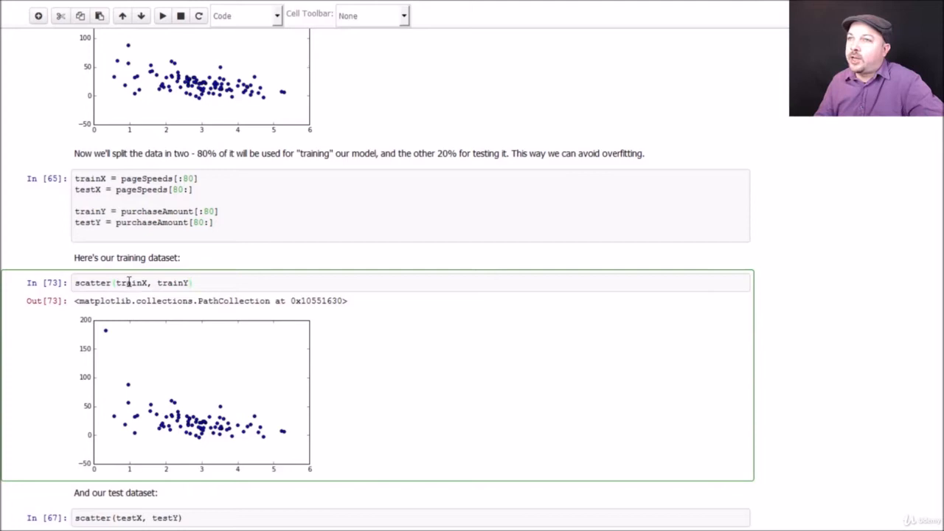
{"action": "scroll", "scroll_direction": "down", "scroll_amount": 3}
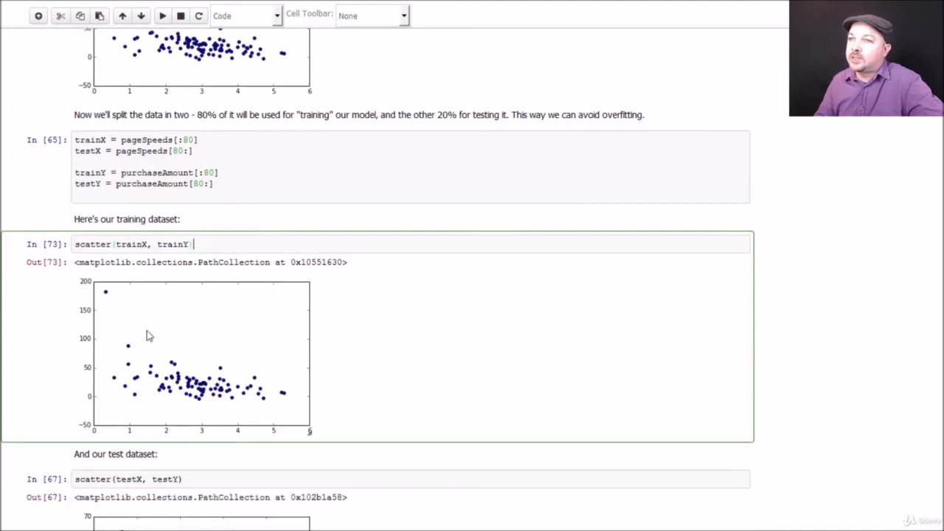
{"action": "scroll", "scroll_direction": "down", "scroll_amount": 3}
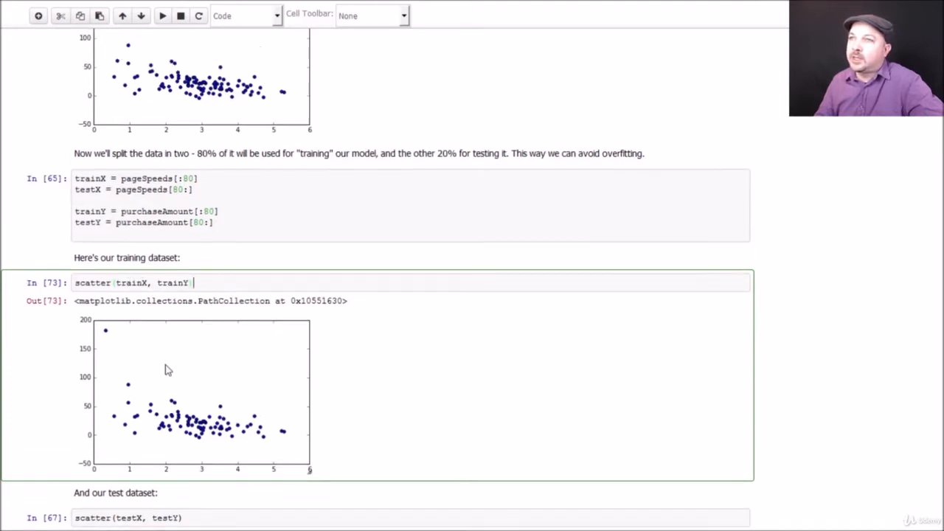
{"action": "scroll", "scroll_direction": "down", "scroll_amount": 3}
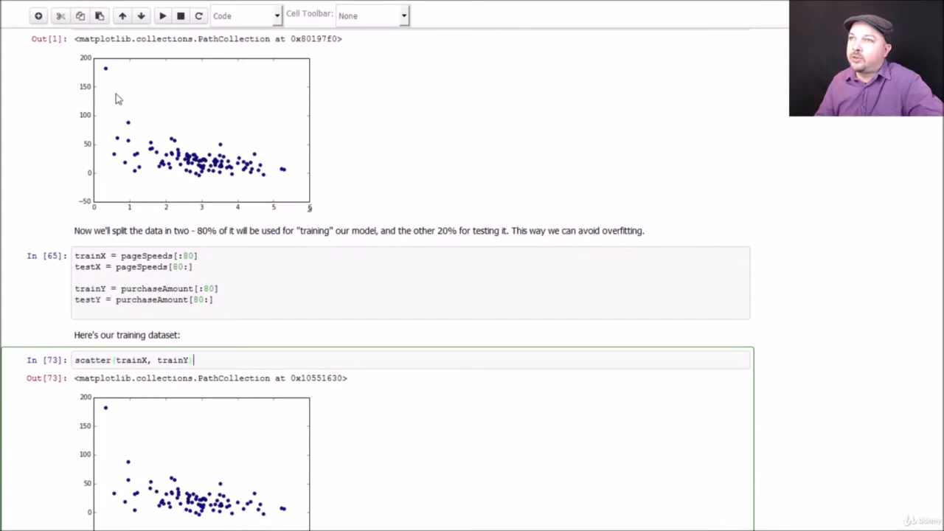
{"action": "scroll", "scroll_direction": "down", "scroll_amount": 3}
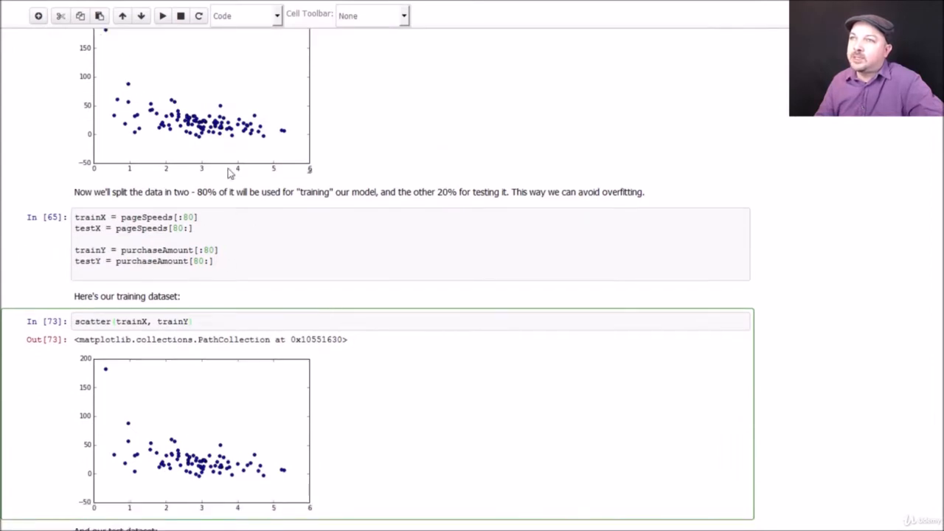
{"action": "mouse_move", "coordinate": [133, 419]}
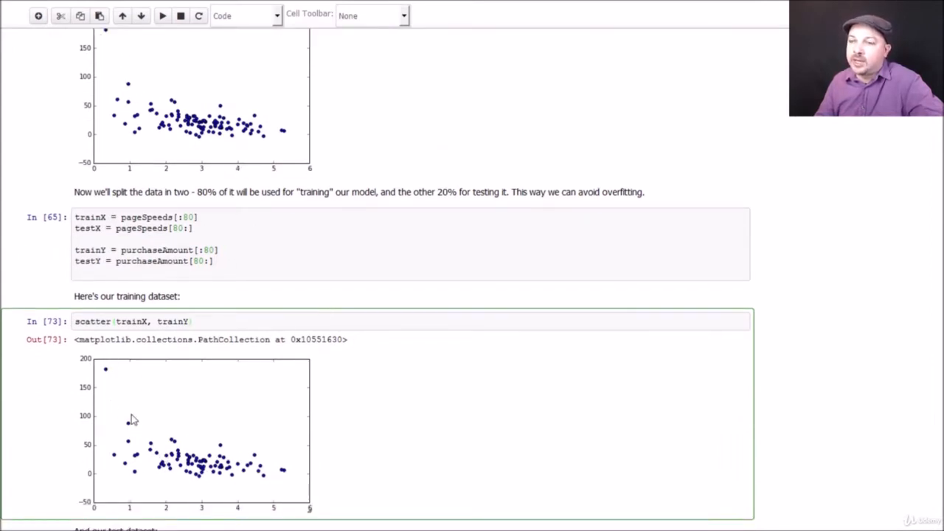
{"action": "scroll", "scroll_direction": "down", "scroll_amount": 3}
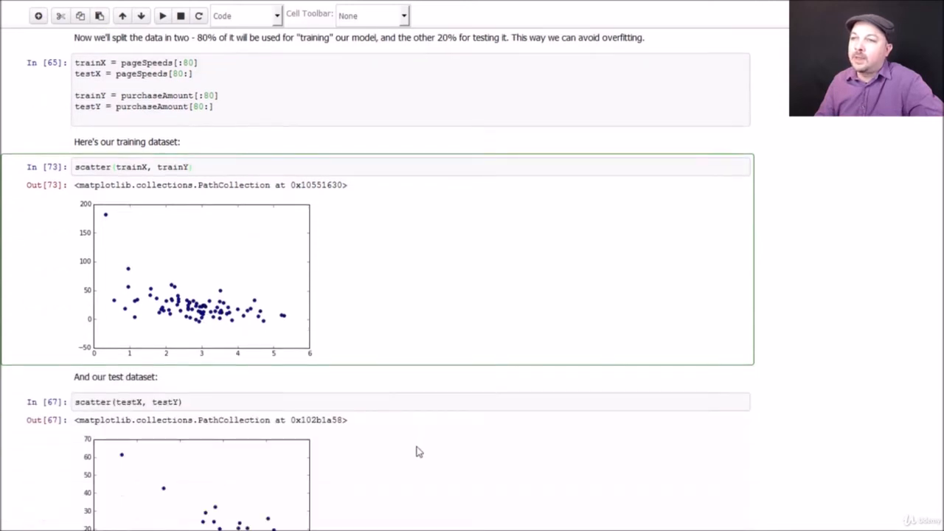
{"action": "scroll", "scroll_direction": "down", "scroll_amount": 3}
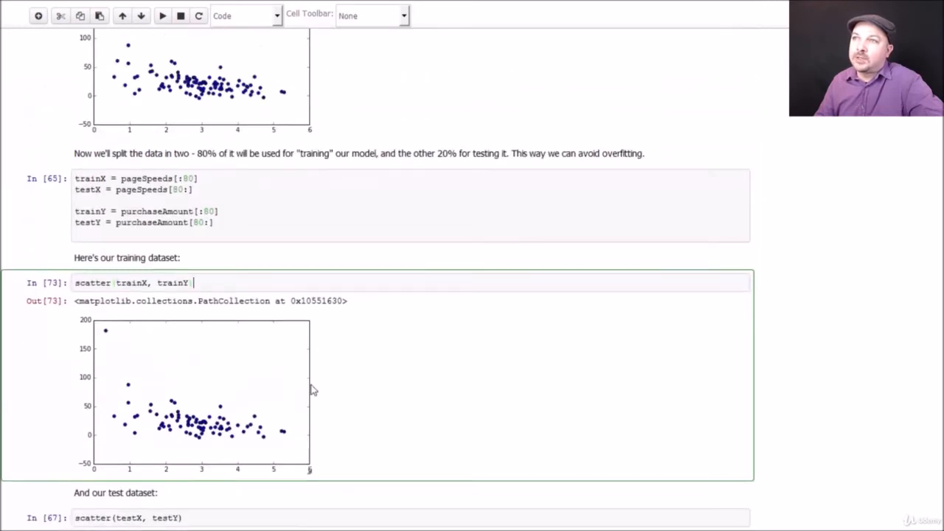
{"action": "scroll", "scroll_direction": "down", "scroll_amount": 3}
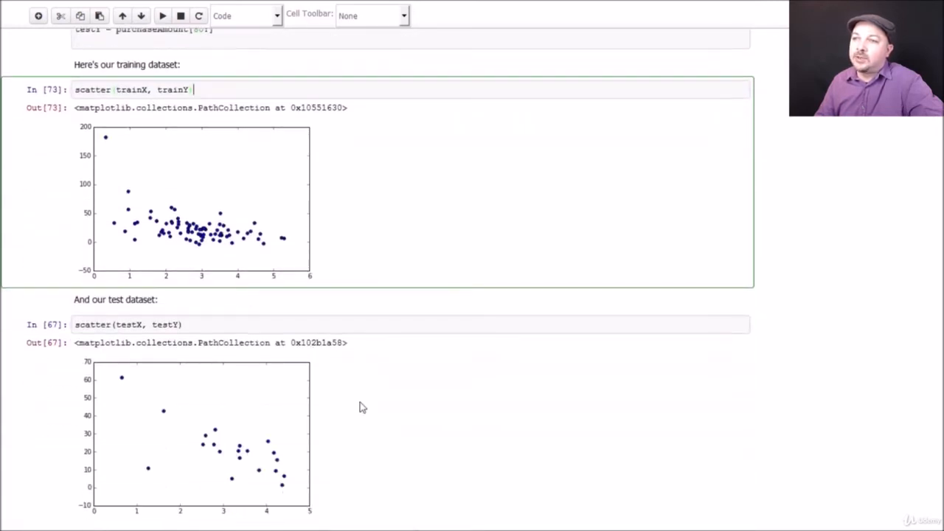
{"action": "scroll", "scroll_direction": "down", "scroll_amount": 3}
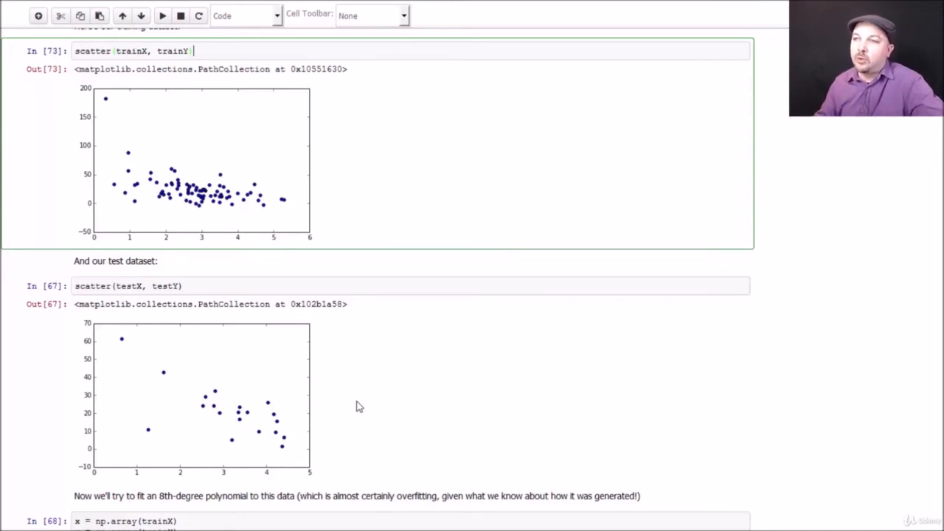
{"action": "scroll", "scroll_direction": "down", "scroll_amount": 3}
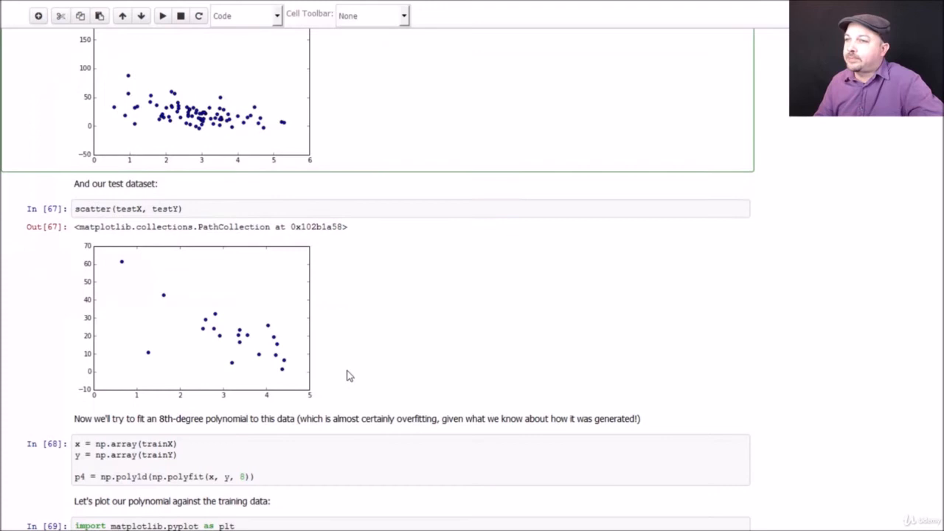
{"action": "scroll", "scroll_direction": "down", "scroll_amount": 3}
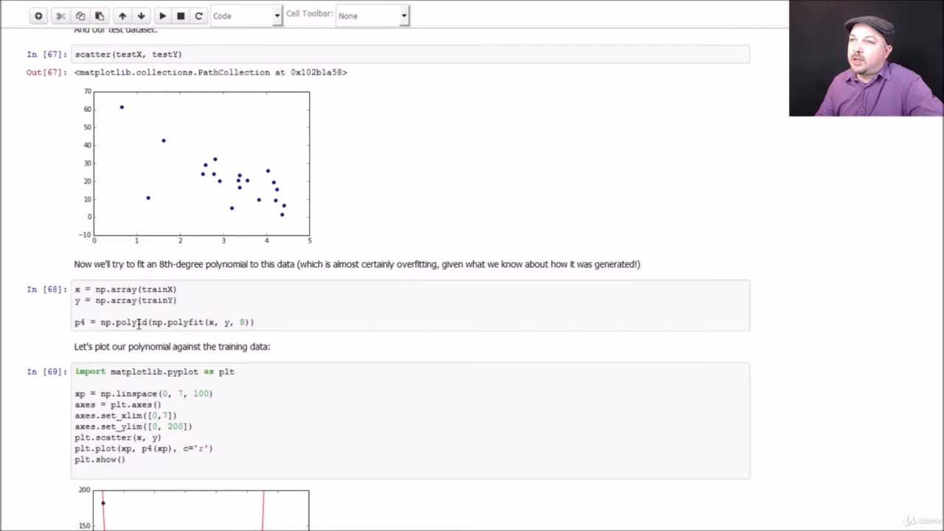
{"action": "mouse_move", "coordinate": [216, 322]}
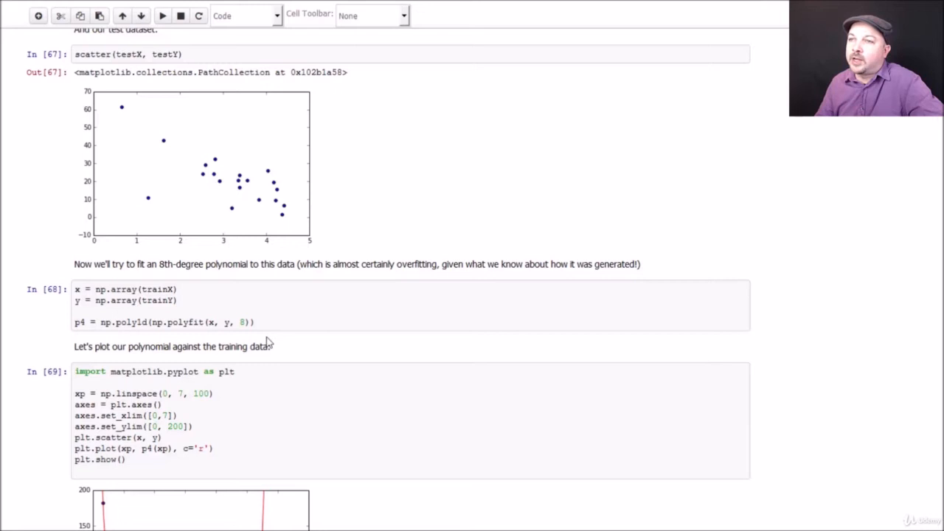
{"action": "scroll", "scroll_direction": "down", "scroll_amount": 3}
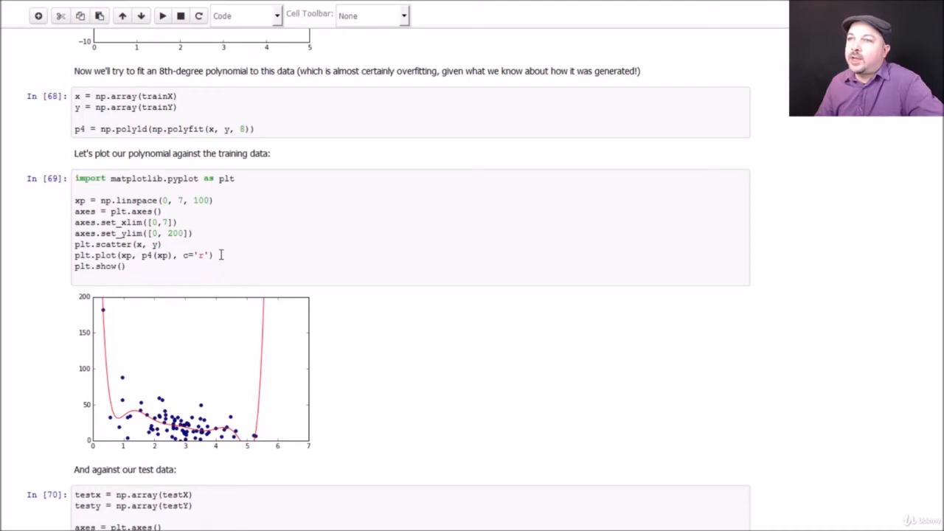
{"action": "mouse_move", "coordinate": [115, 242]}
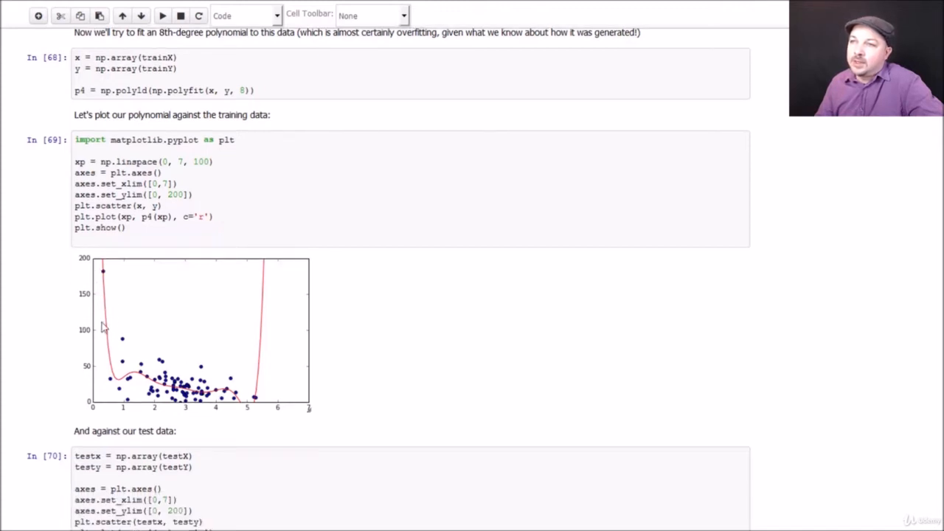
{"action": "mouse_move", "coordinate": [224, 395]}
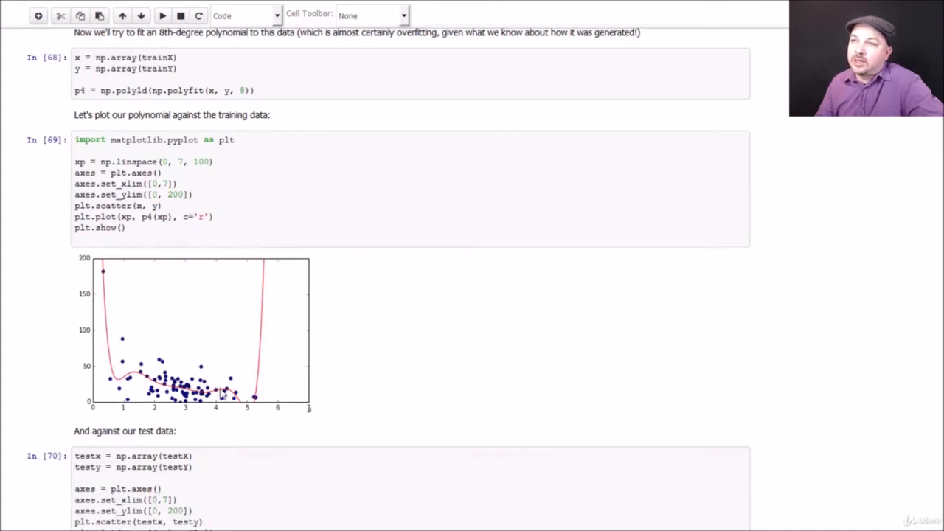
{"action": "mouse_move", "coordinate": [269, 336]}
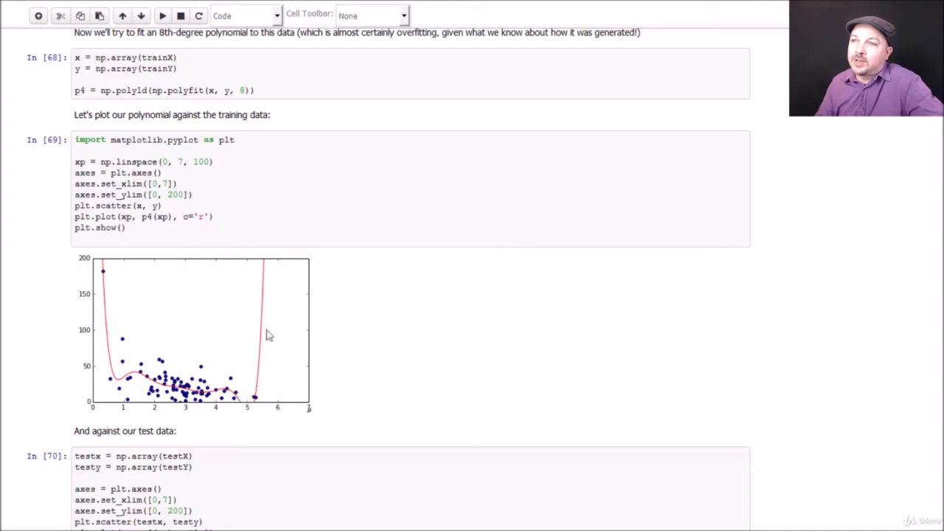
{"action": "mouse_move", "coordinate": [245, 408]}
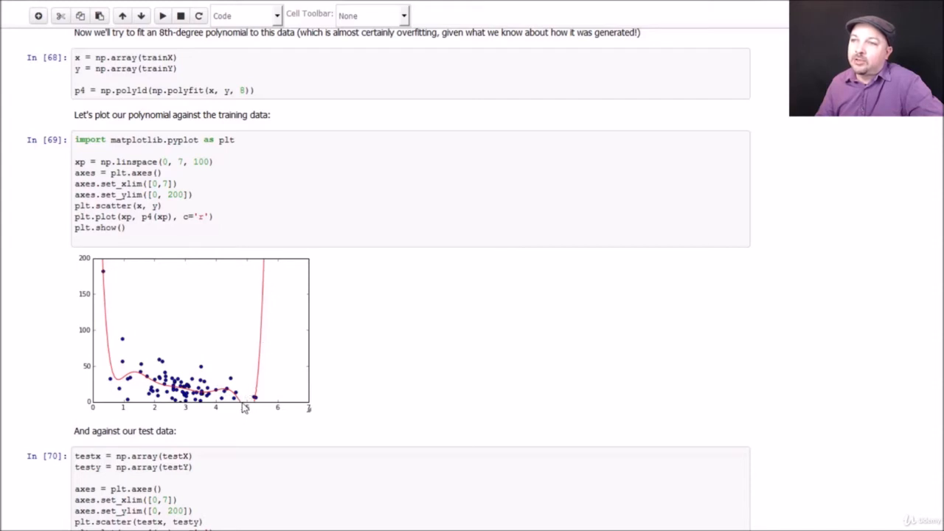
{"action": "mouse_move", "coordinate": [252, 409]}
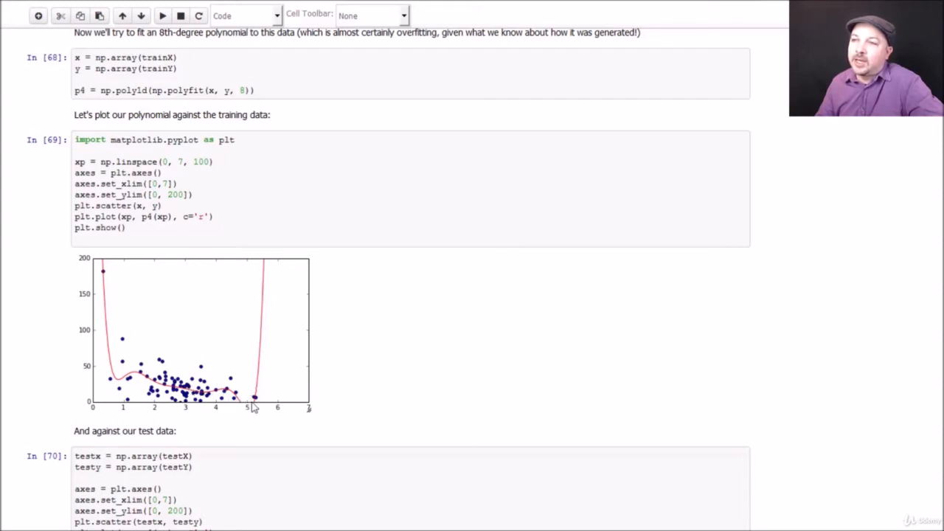
{"action": "mouse_move", "coordinate": [310, 158]}
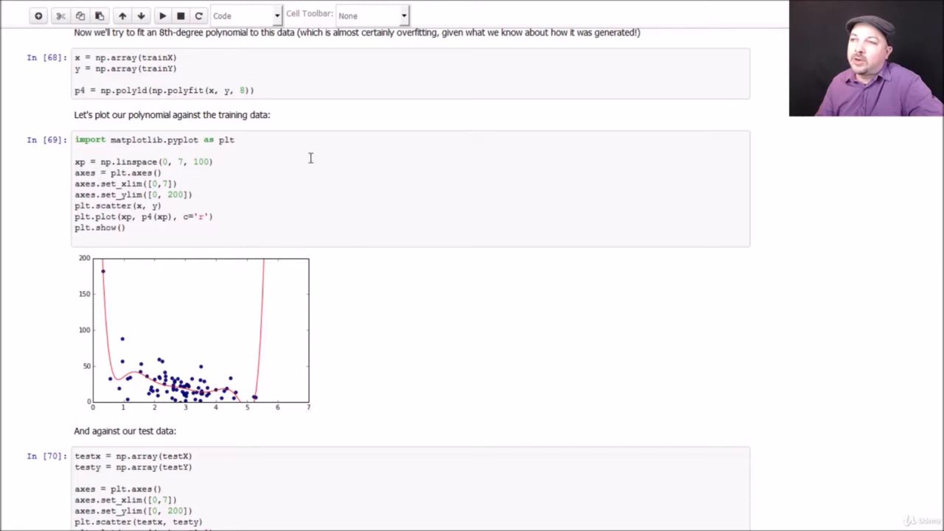
{"action": "mouse_move", "coordinate": [267, 287]}
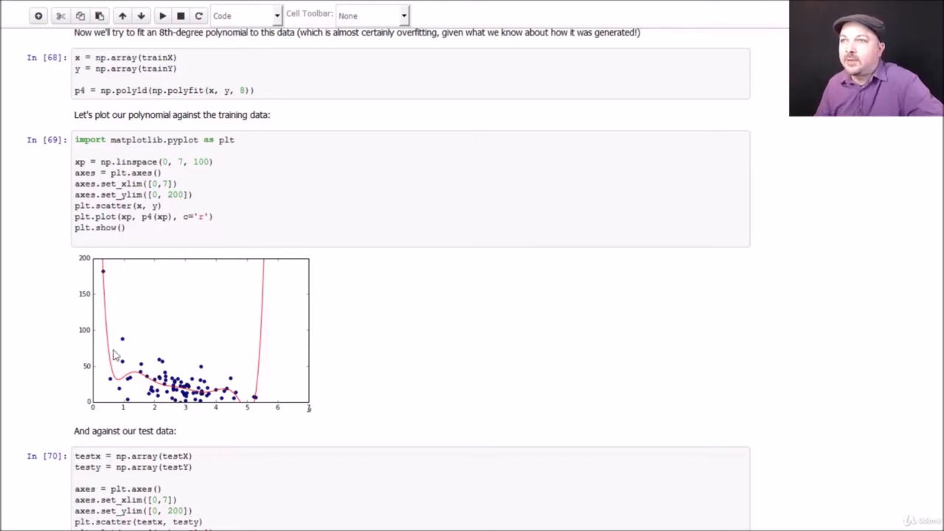
{"action": "mouse_move", "coordinate": [241, 402]}
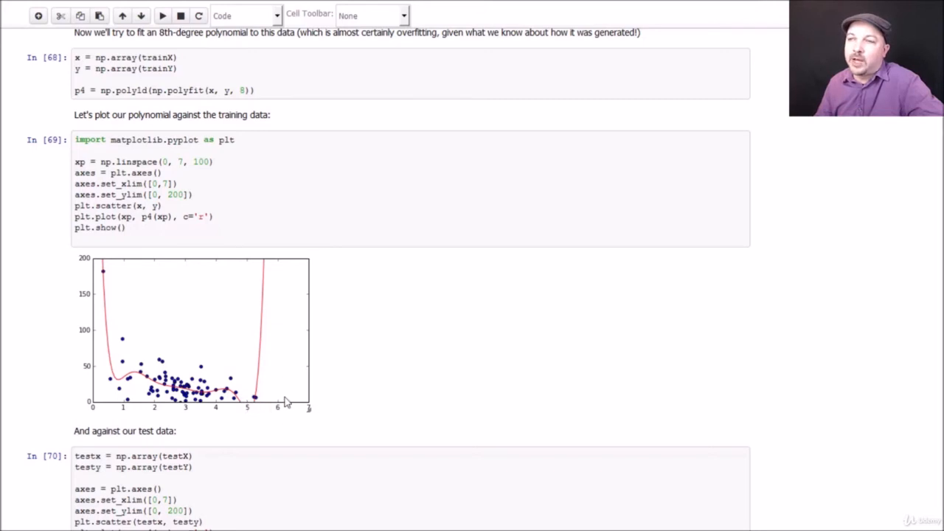
{"action": "mouse_move", "coordinate": [534, 432]}
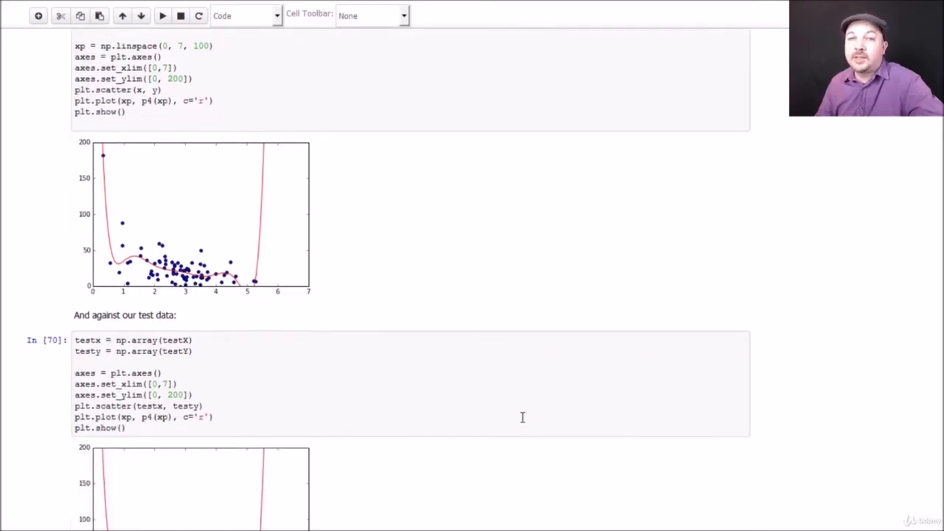
{"action": "scroll", "scroll_direction": "down", "scroll_amount": 3}
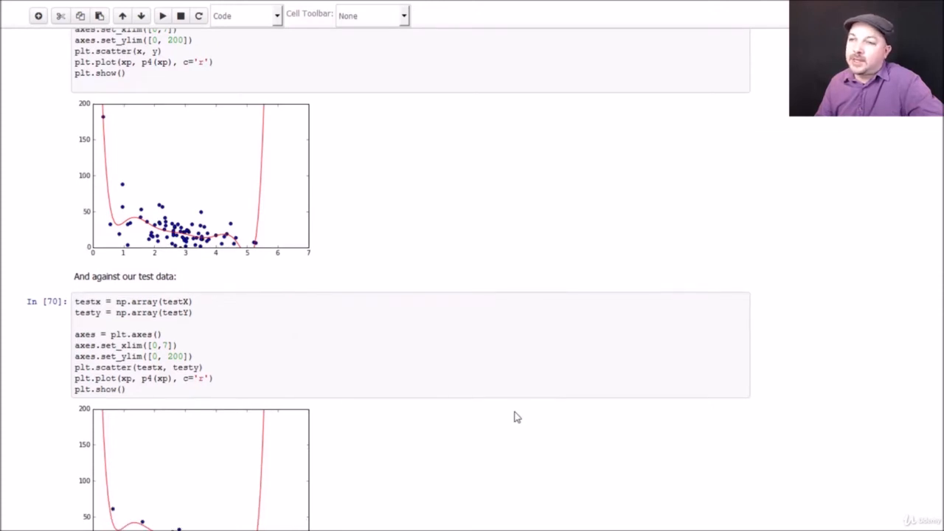
{"action": "scroll", "scroll_direction": "down", "scroll_amount": 3}
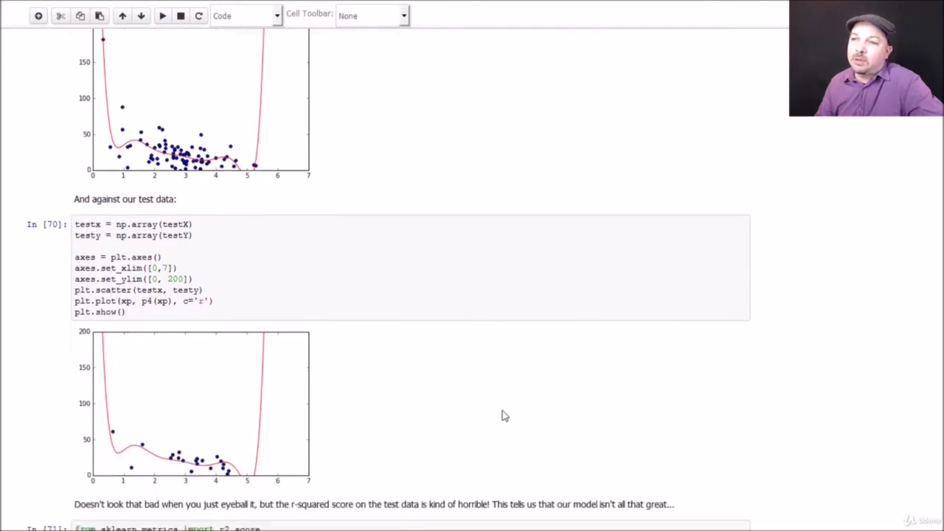
{"action": "mouse_move", "coordinate": [259, 483]}
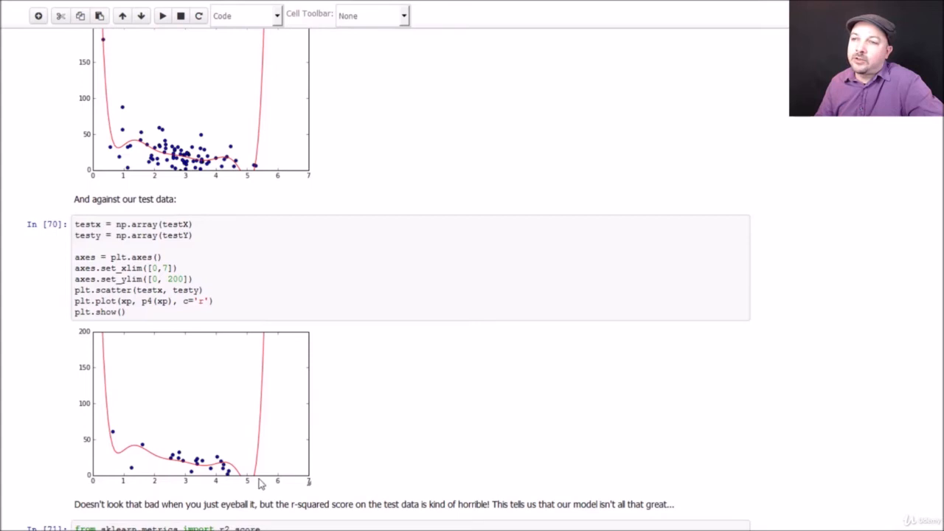
{"action": "scroll", "scroll_direction": "down", "scroll_amount": 3}
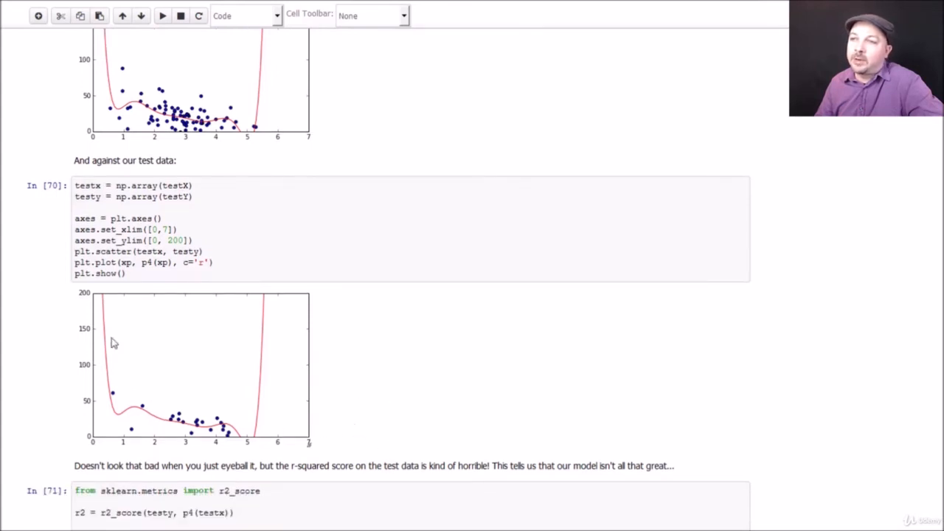
{"action": "mouse_move", "coordinate": [258, 434]}
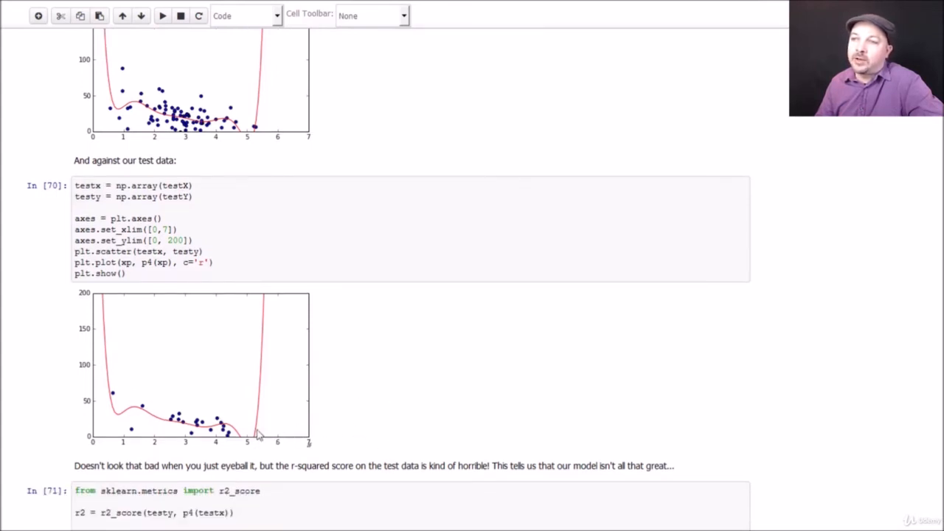
{"action": "mouse_move", "coordinate": [260, 447]}
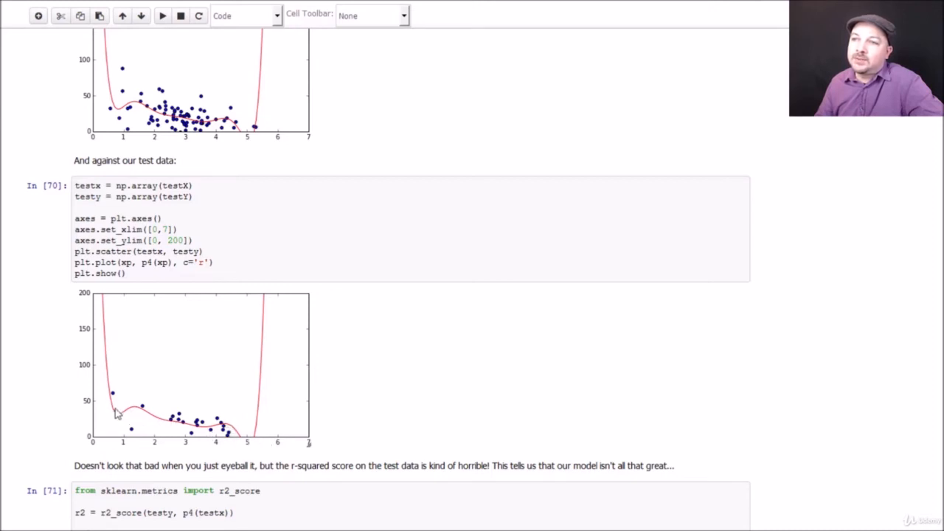
{"action": "mouse_move", "coordinate": [183, 432]}
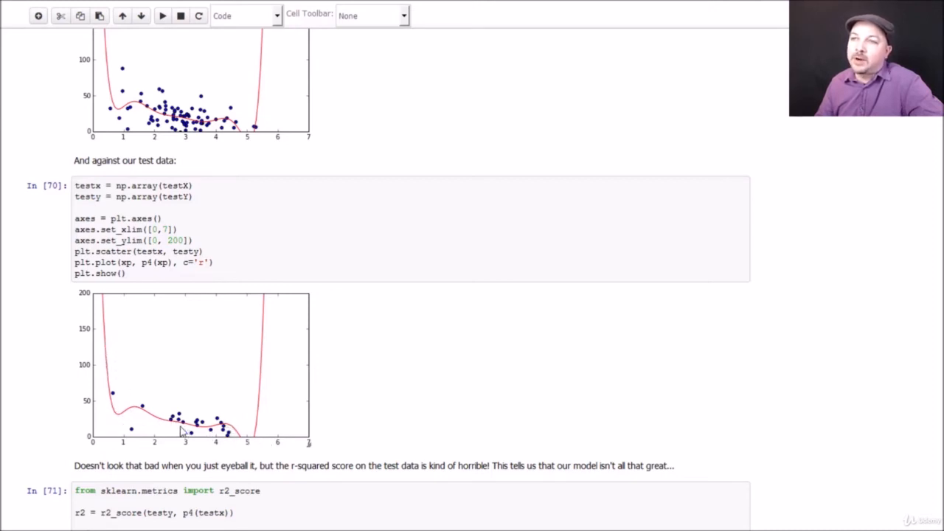
{"action": "scroll", "scroll_direction": "down", "scroll_amount": 3}
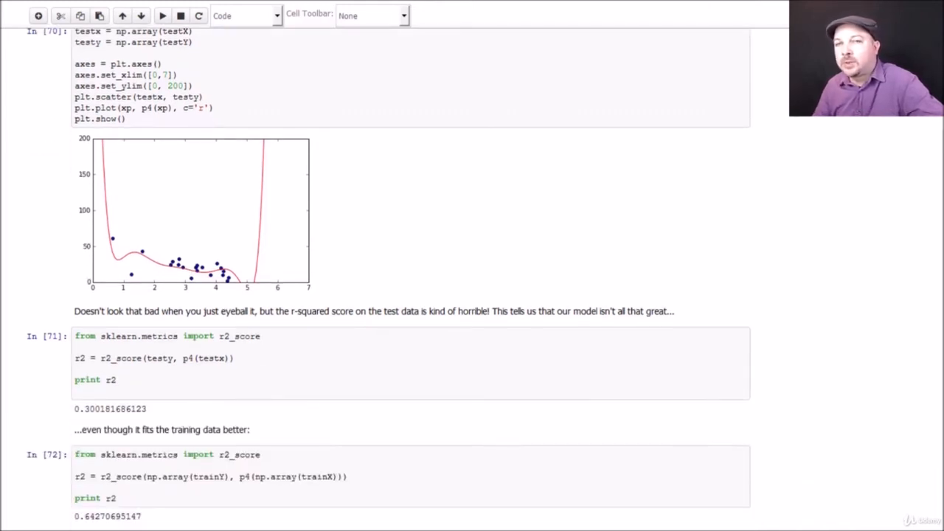
{"action": "left_click", "coordinate": [131, 380]}
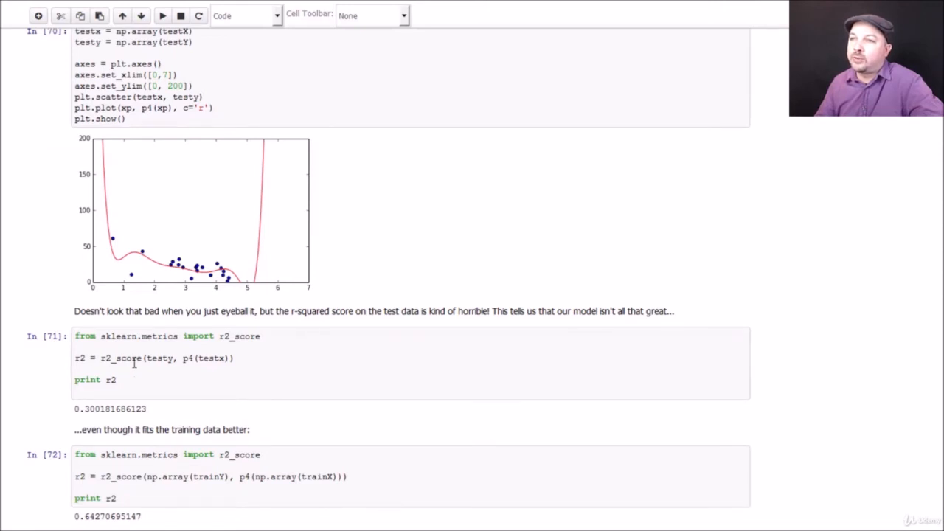
{"action": "mouse_move", "coordinate": [267, 376]}
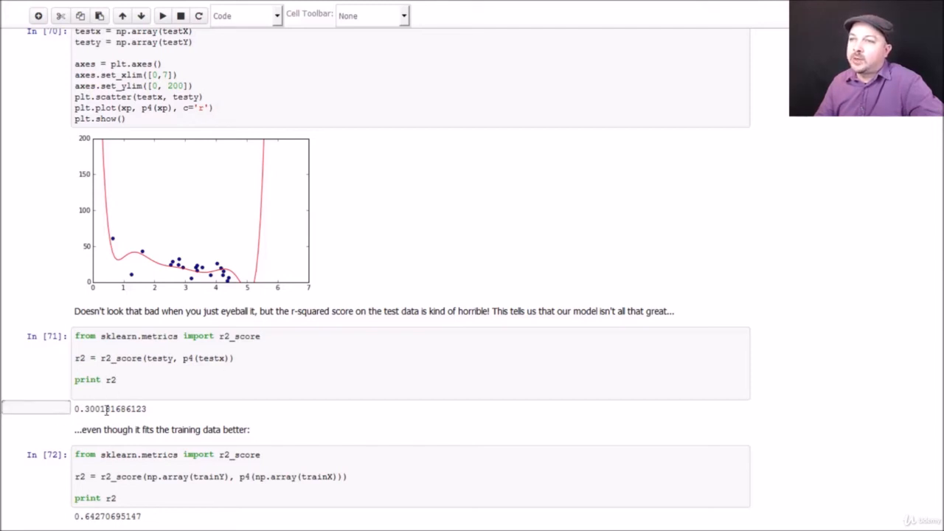
{"action": "mouse_move", "coordinate": [173, 413]}
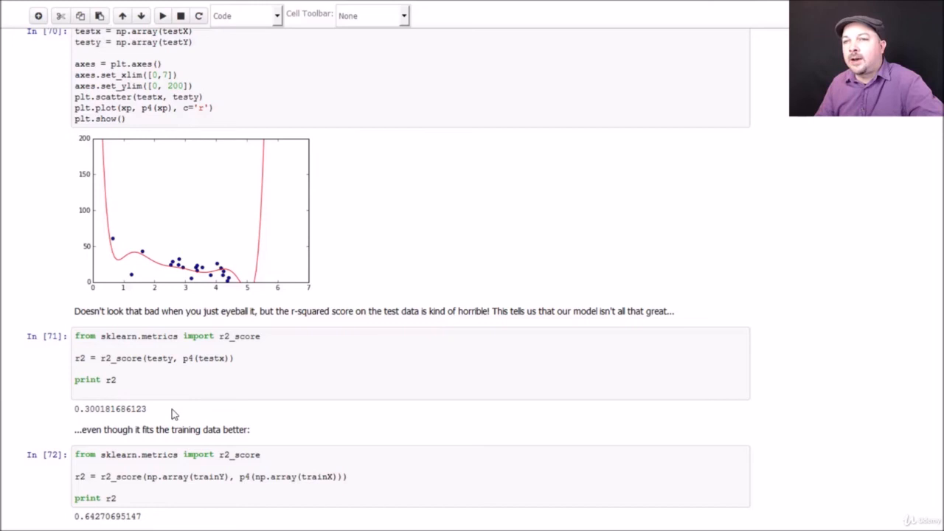
{"action": "scroll", "scroll_direction": "down", "scroll_amount": 3}
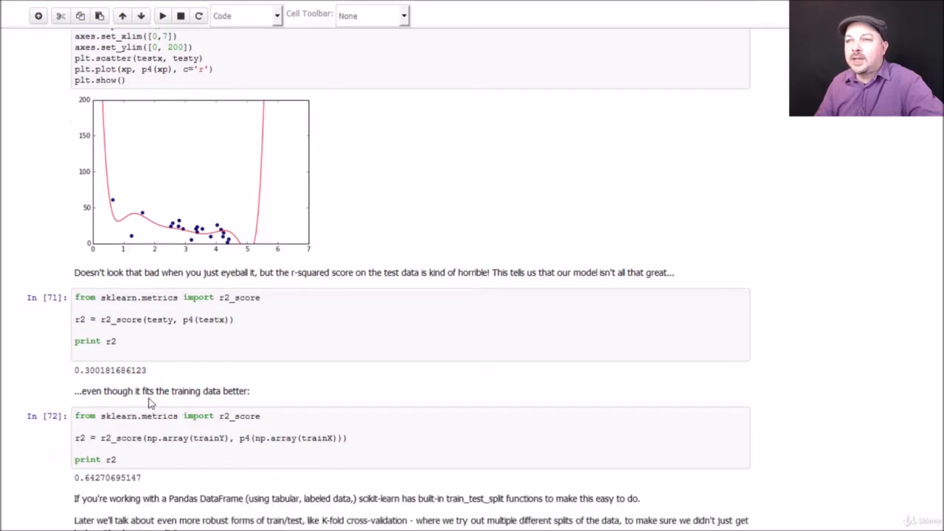
{"action": "scroll", "scroll_direction": "down", "scroll_amount": 3}
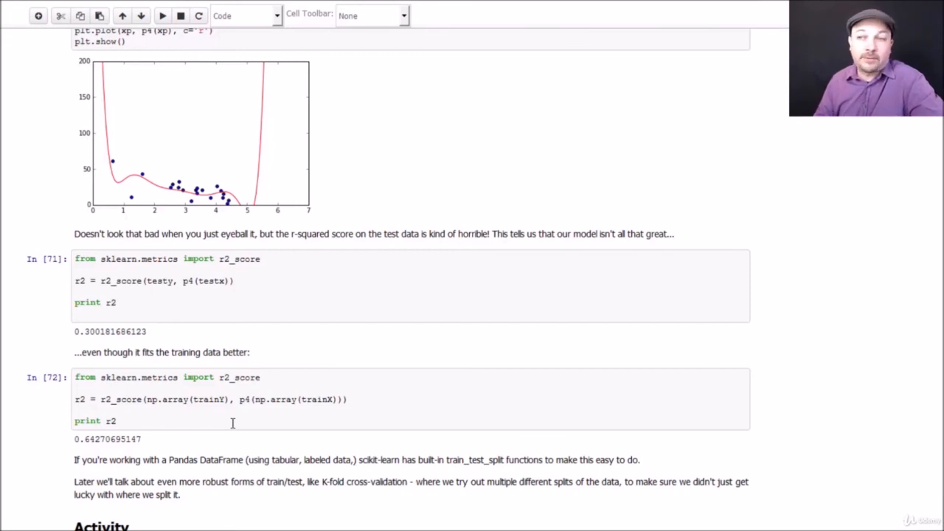
{"action": "scroll", "scroll_direction": "down", "scroll_amount": 3}
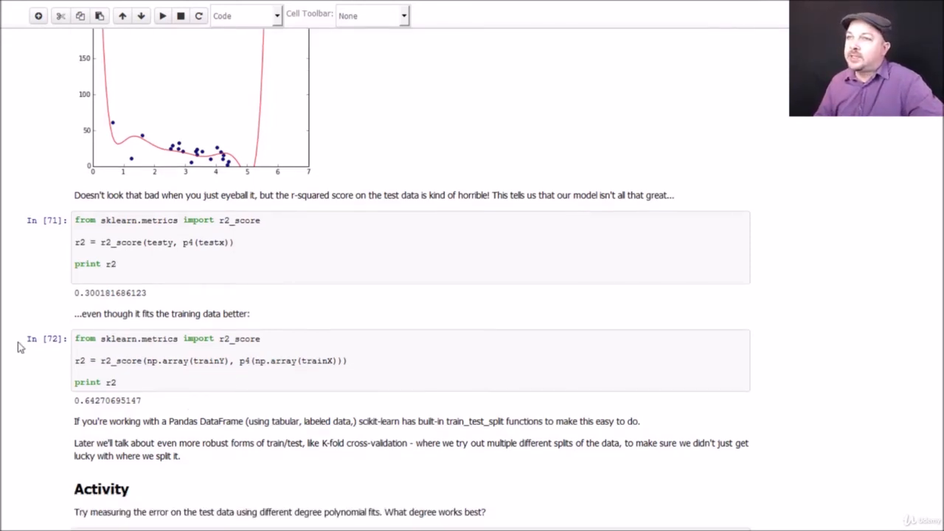
{"action": "scroll", "scroll_direction": "down", "scroll_amount": 3}
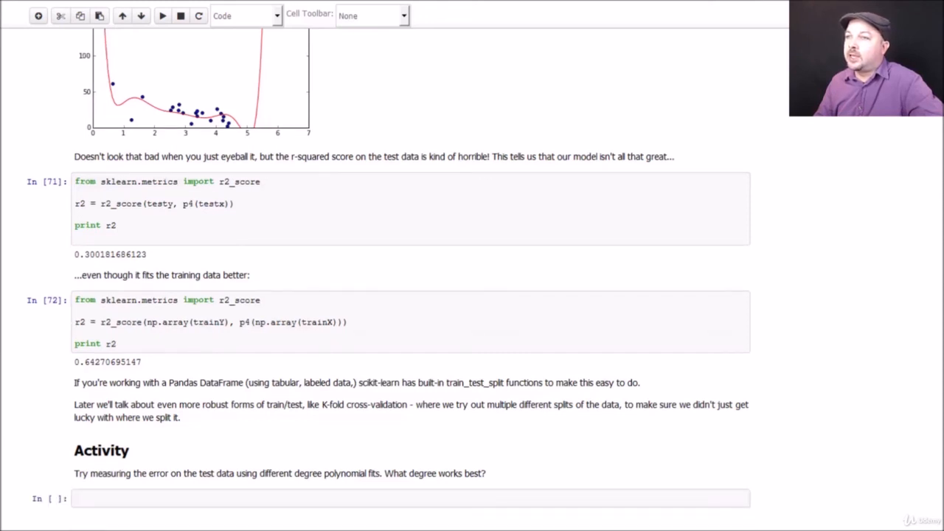
{"action": "scroll", "scroll_direction": "down", "scroll_amount": 3}
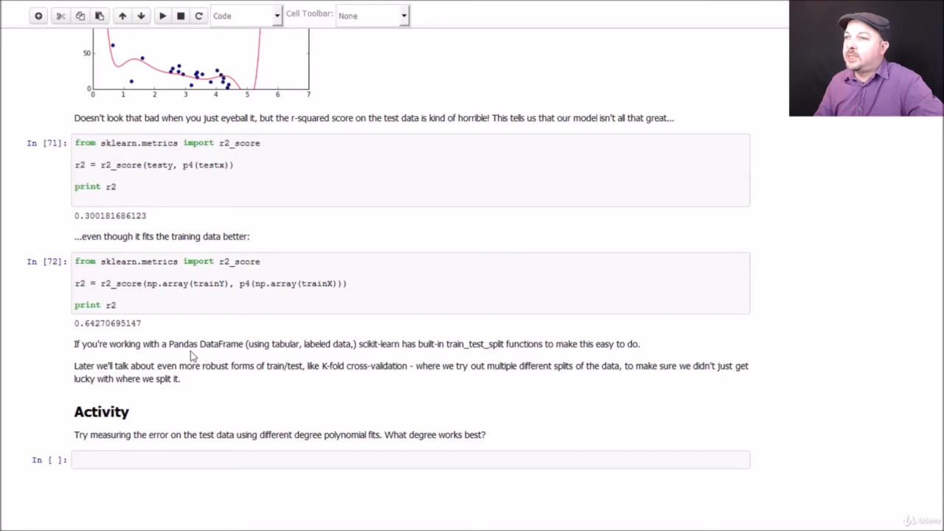
{"action": "mouse_move", "coordinate": [186, 356]}
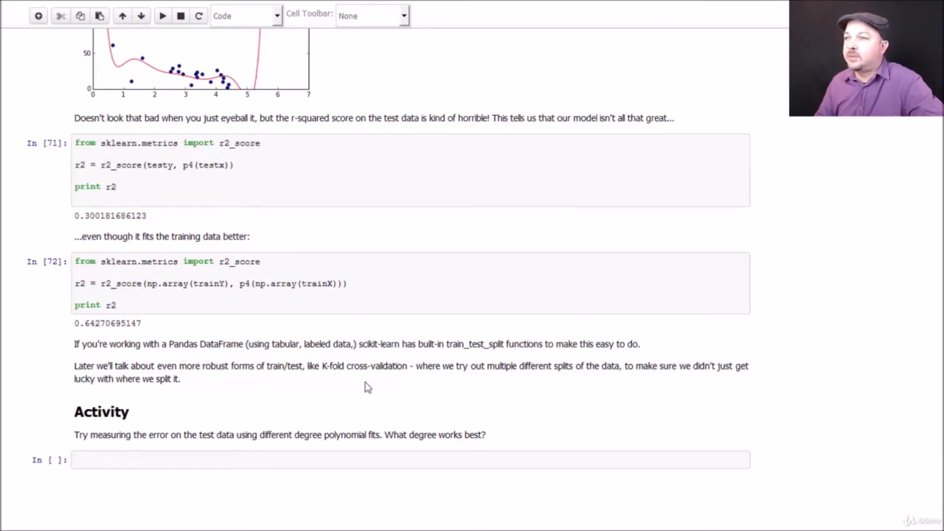
{"action": "mouse_move", "coordinate": [364, 387]}
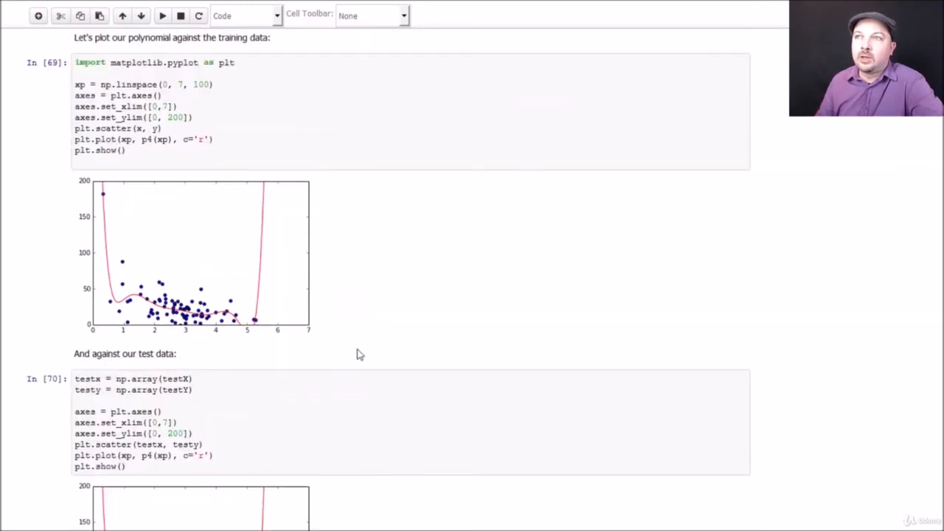
{"action": "scroll", "scroll_direction": "down", "scroll_amount": 3}
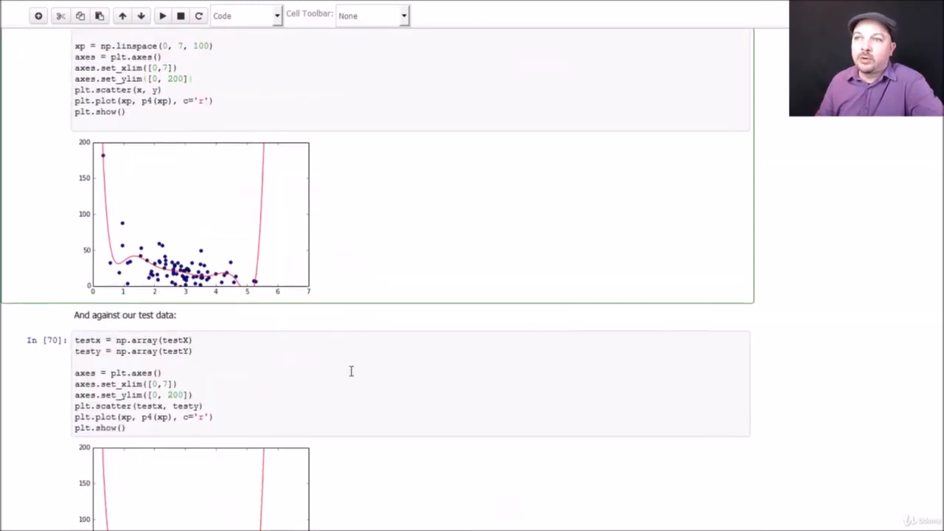
{"action": "scroll", "scroll_direction": "down", "scroll_amount": 3}
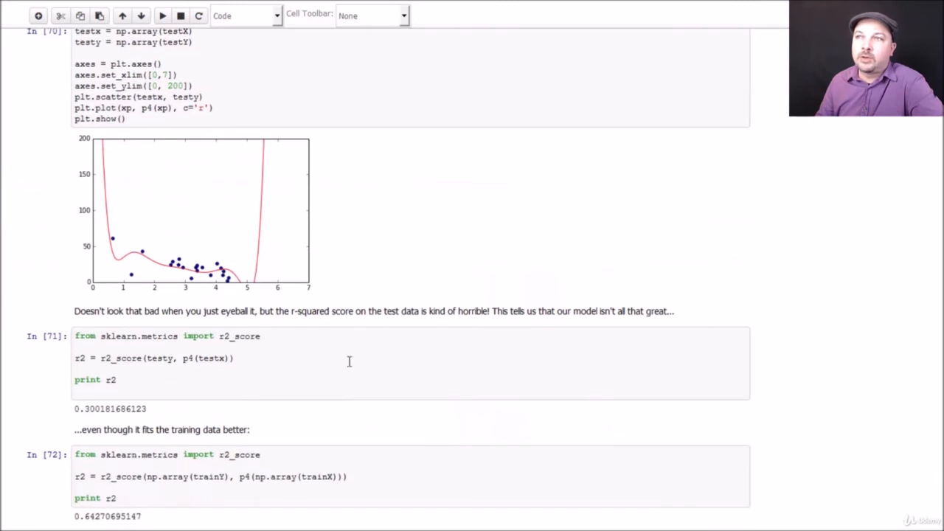